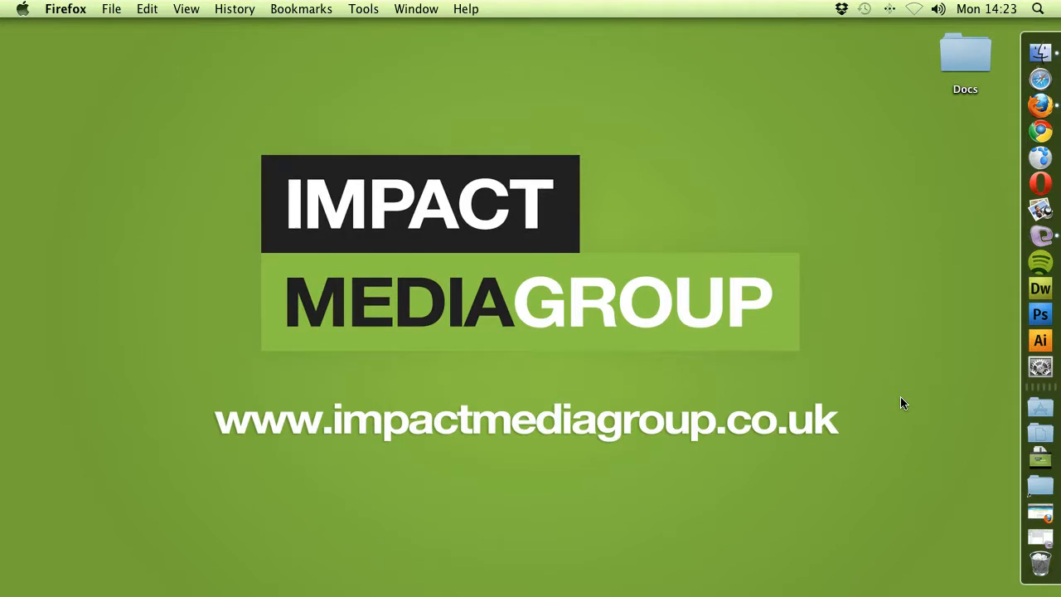
pyautogui.moveTo(1039, 235)
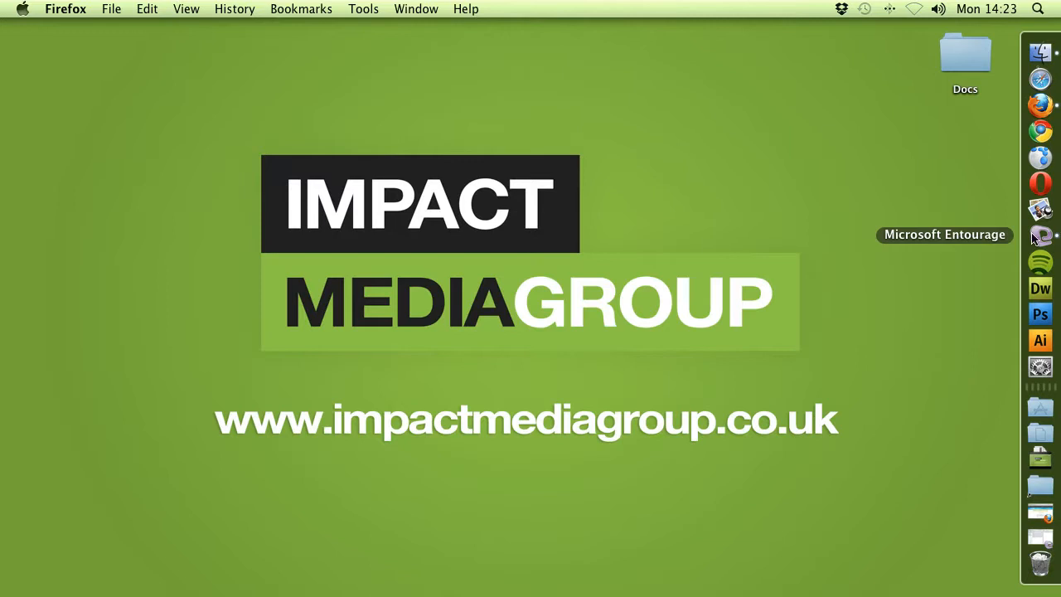
# Step: Launch Entourage and start a new Mail account from Tools > Accounts
pyautogui.click(1039, 235)
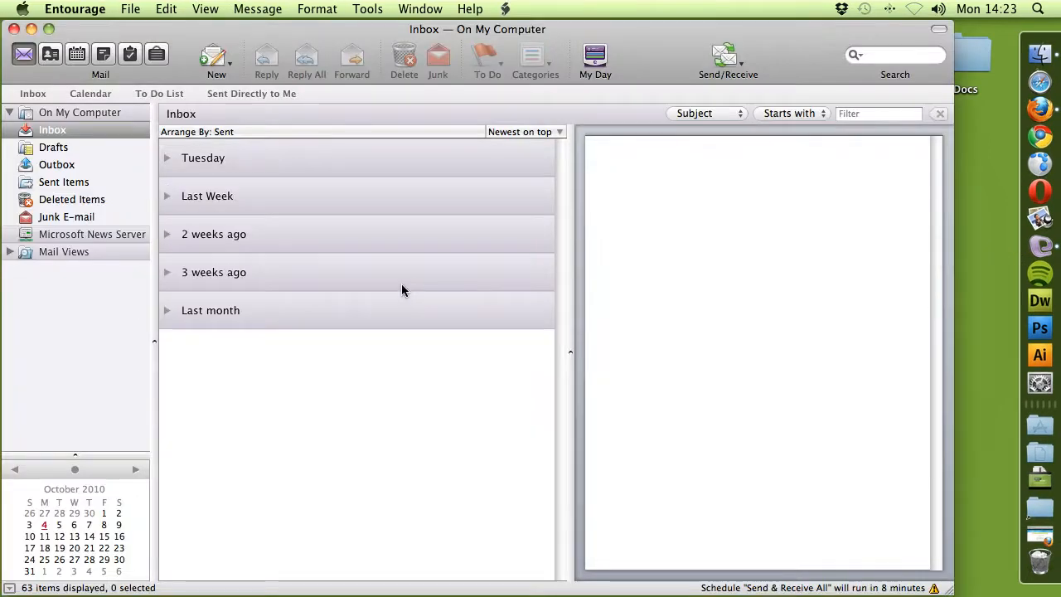
pyautogui.click(368, 10)
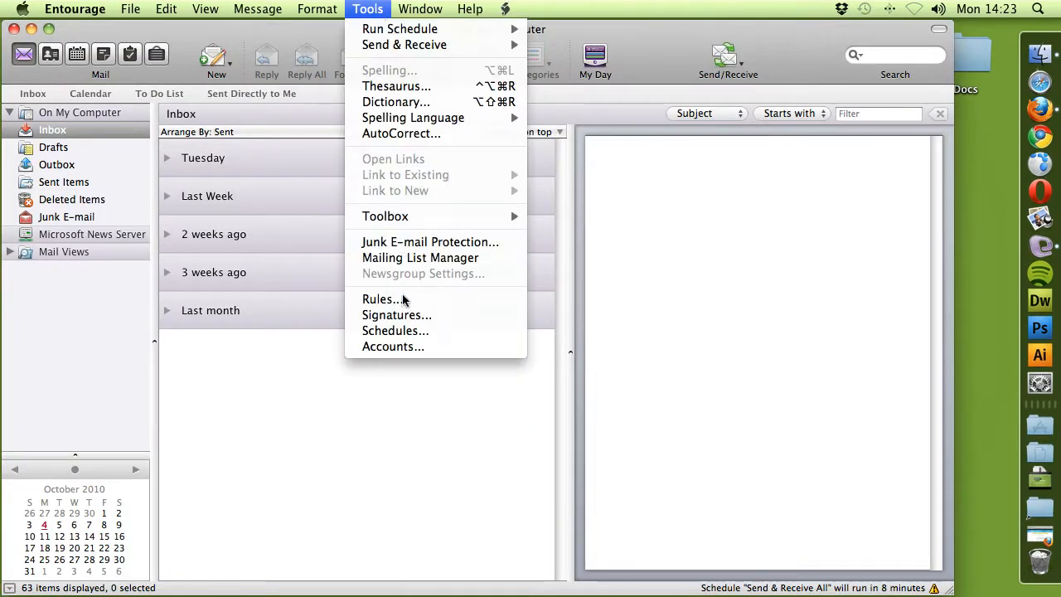
pyautogui.click(393, 347)
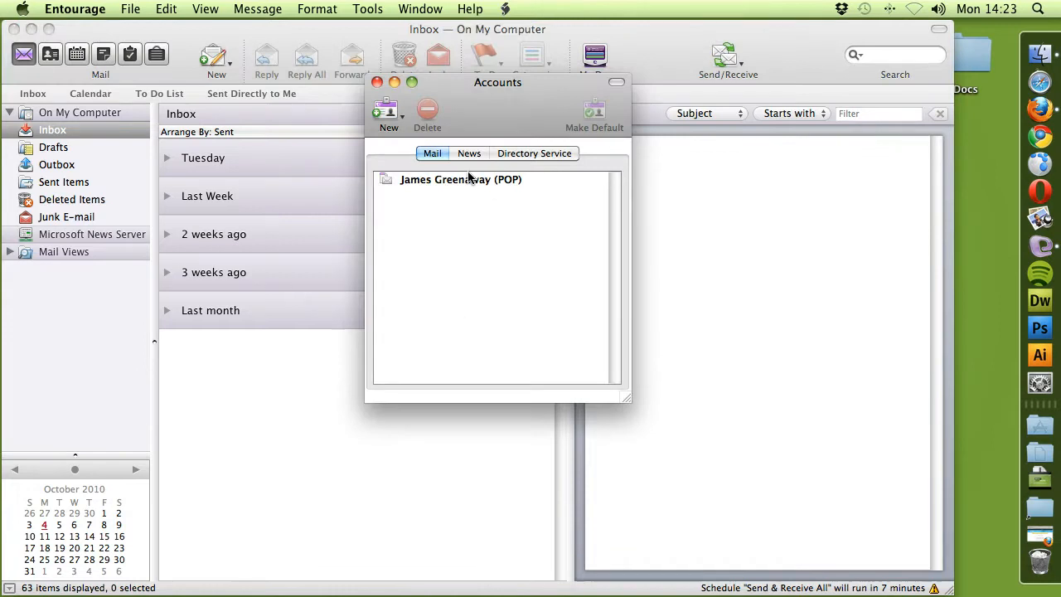
pyautogui.moveTo(404, 136)
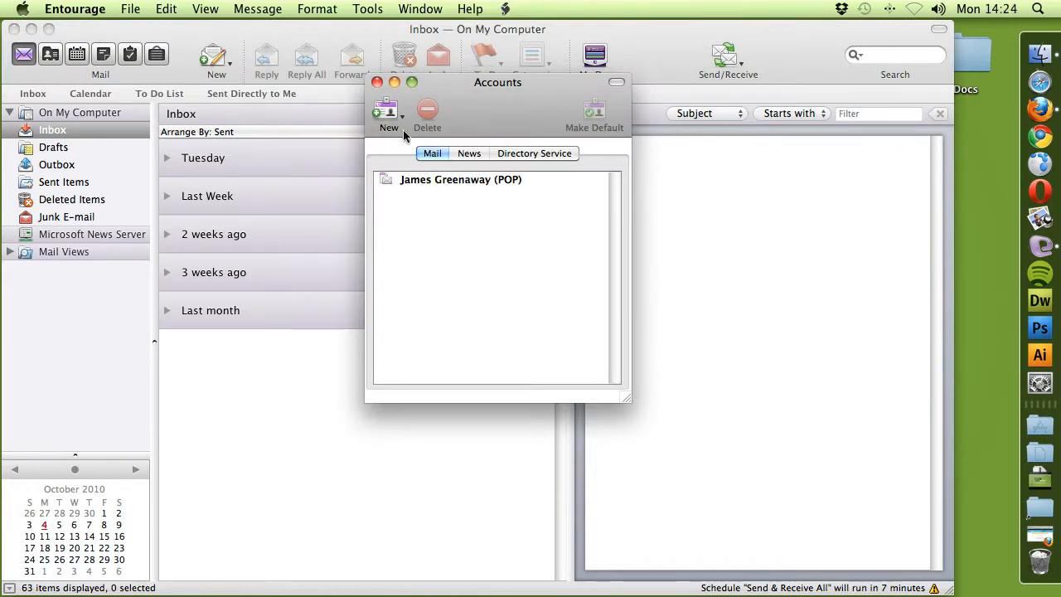
pyautogui.click(388, 112)
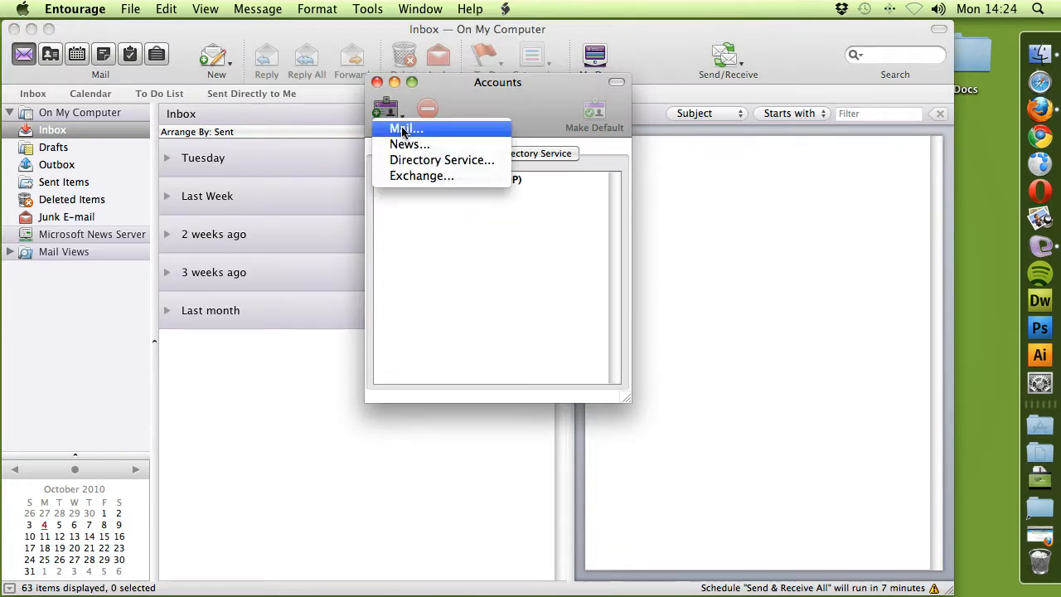
pyautogui.click(404, 129)
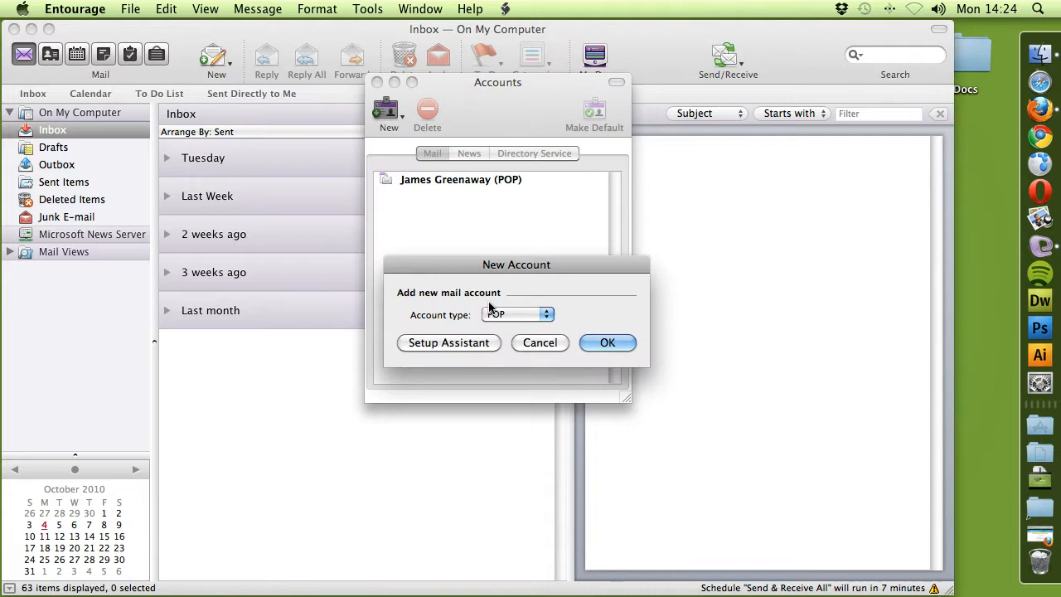
# Step: Confirm POP and name the account and sender 'John Smith'
pyautogui.click(606, 341)
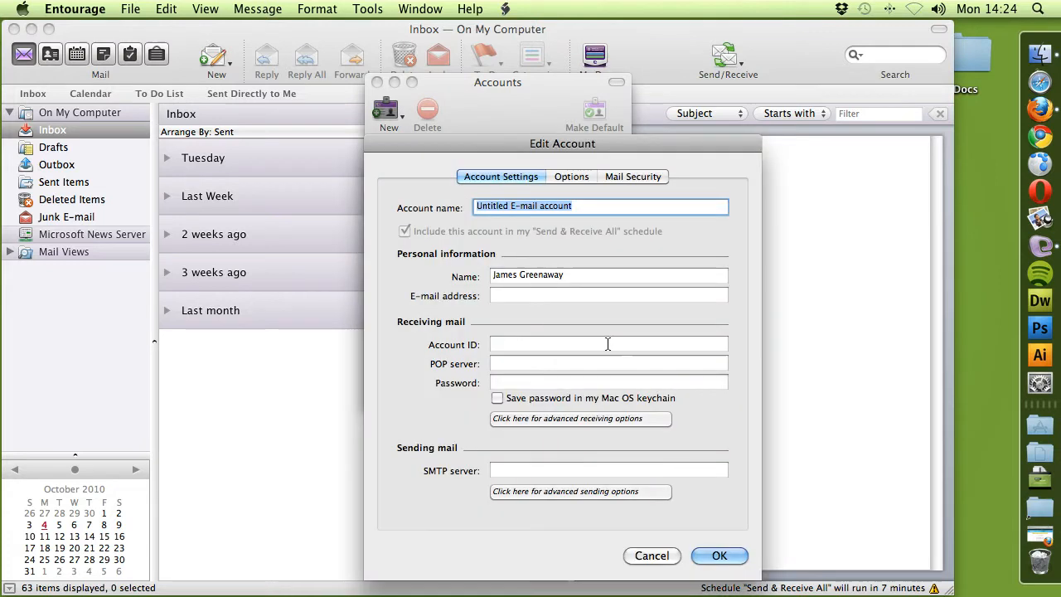
pyautogui.moveTo(417, 186)
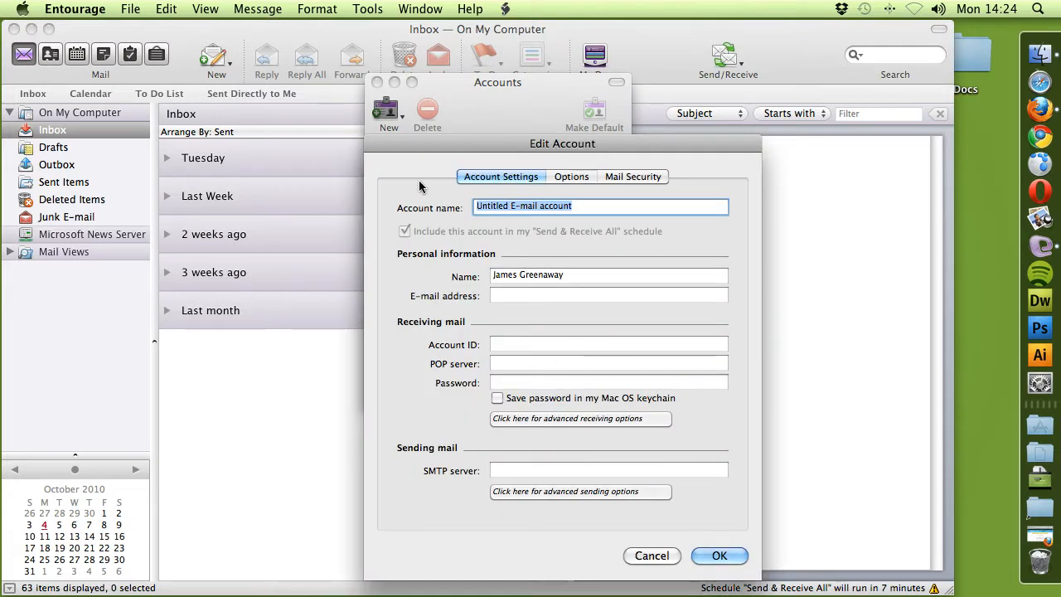
pyautogui.write('John')
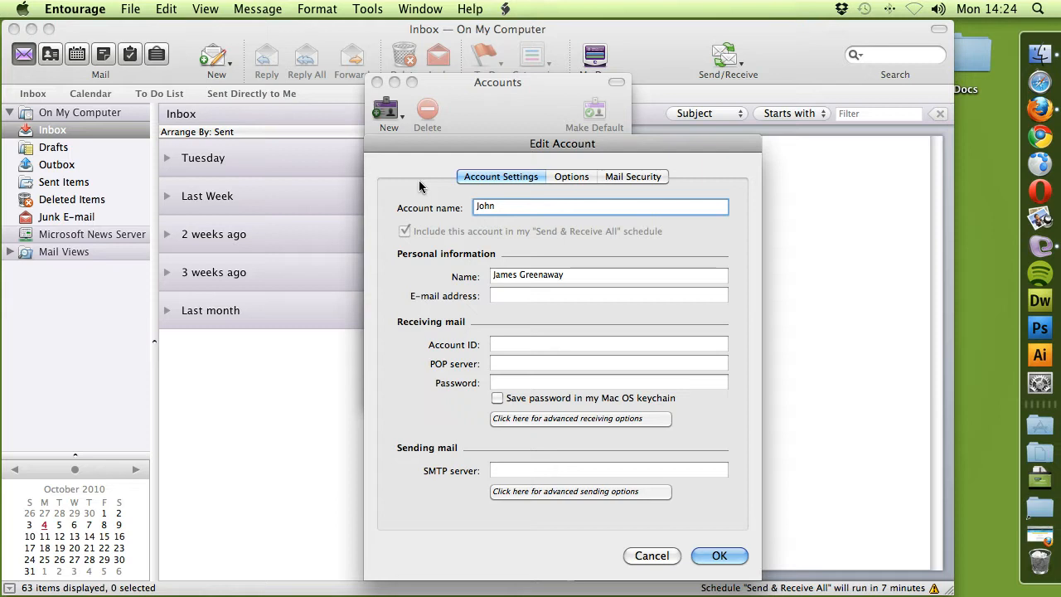
pyautogui.write('Smith')
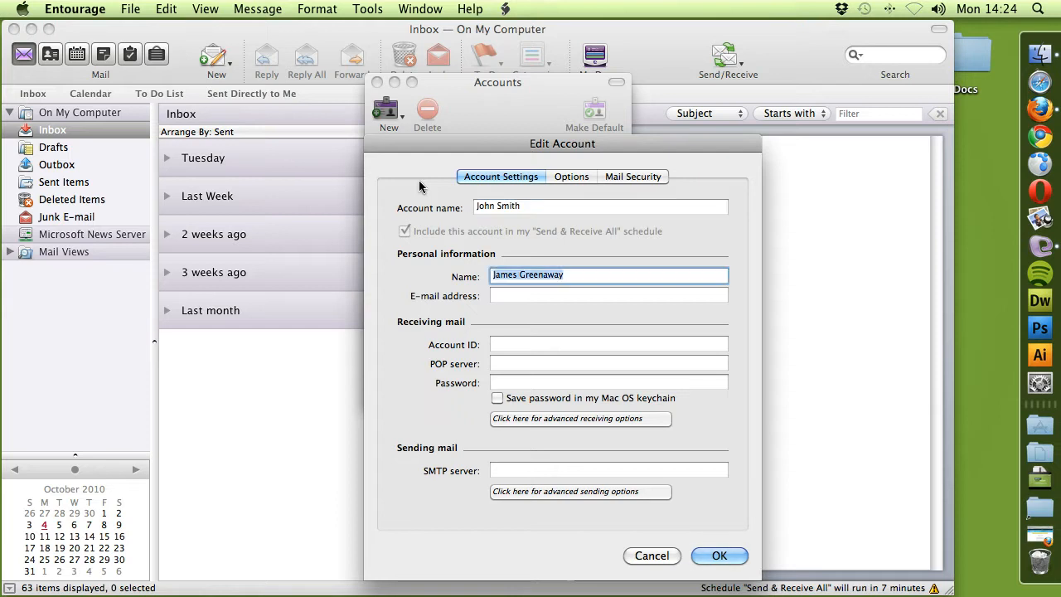
pyautogui.write('jo')
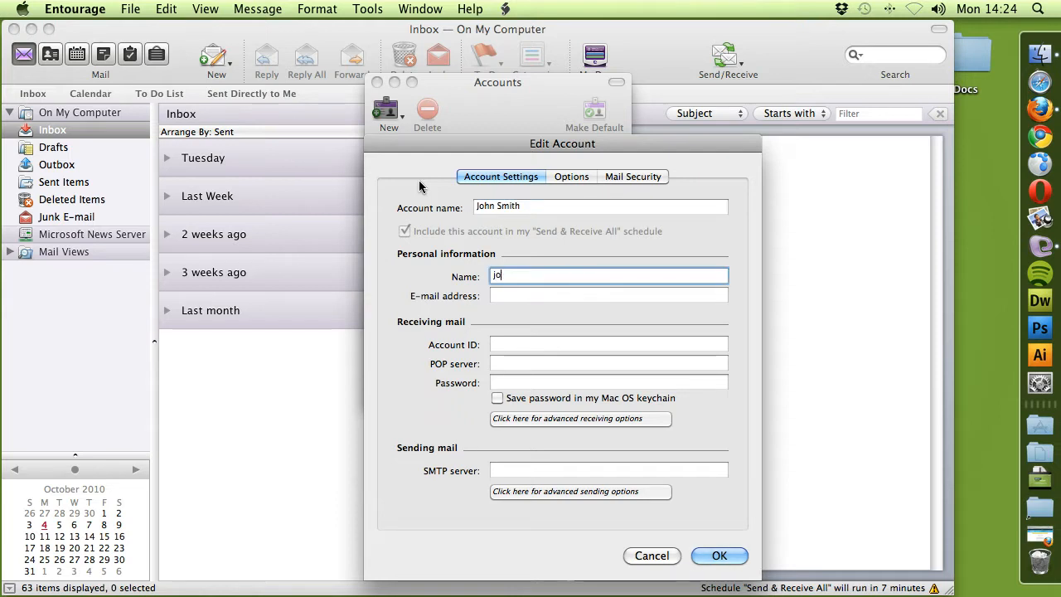
pyautogui.write('John Smith')
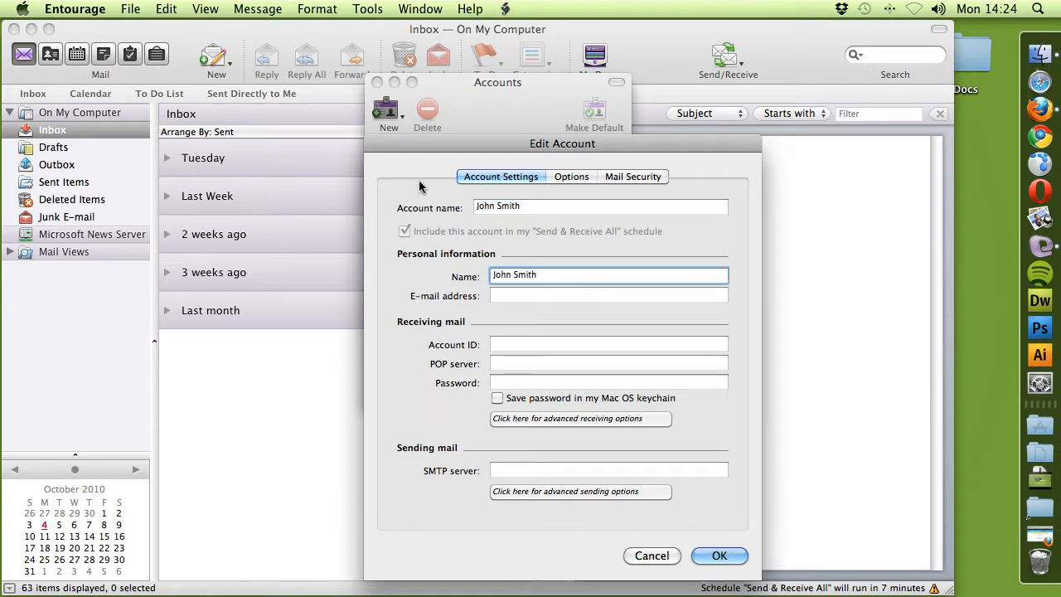
pyautogui.click(608, 295)
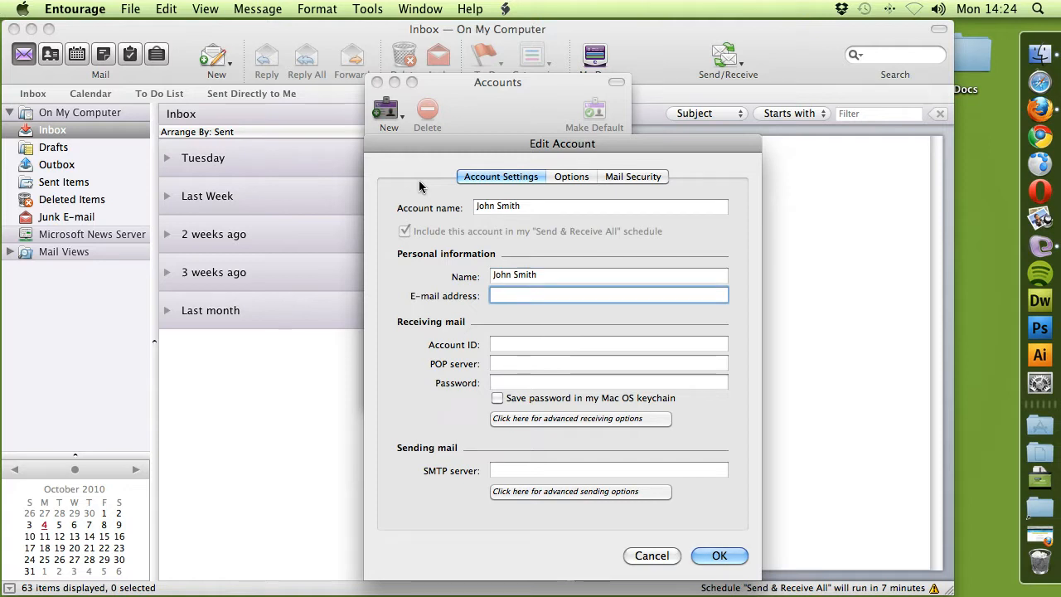
pyautogui.write('john.smith@upi')
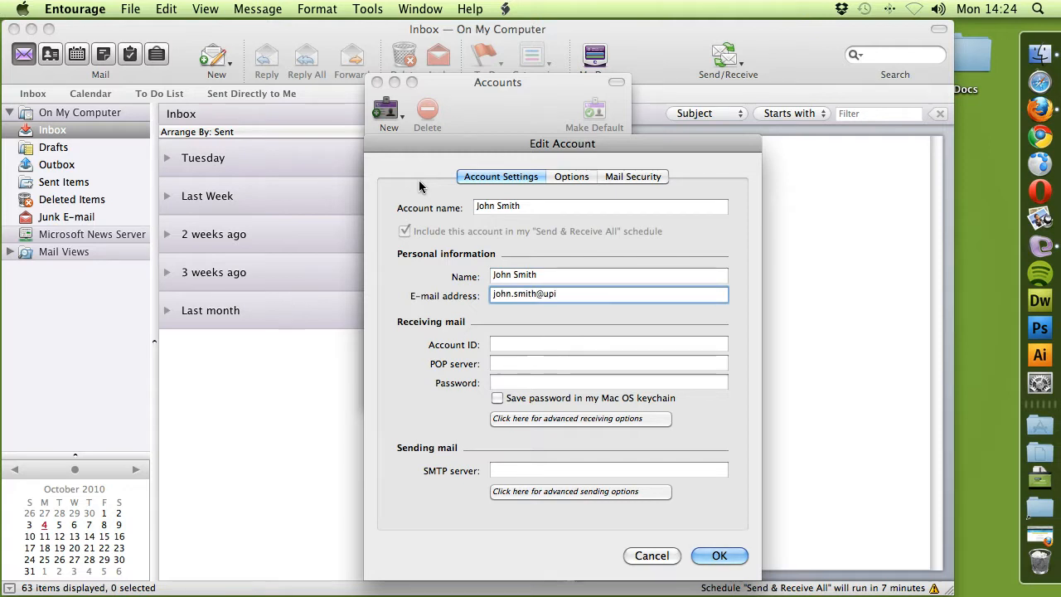
pyautogui.write('rdomai')
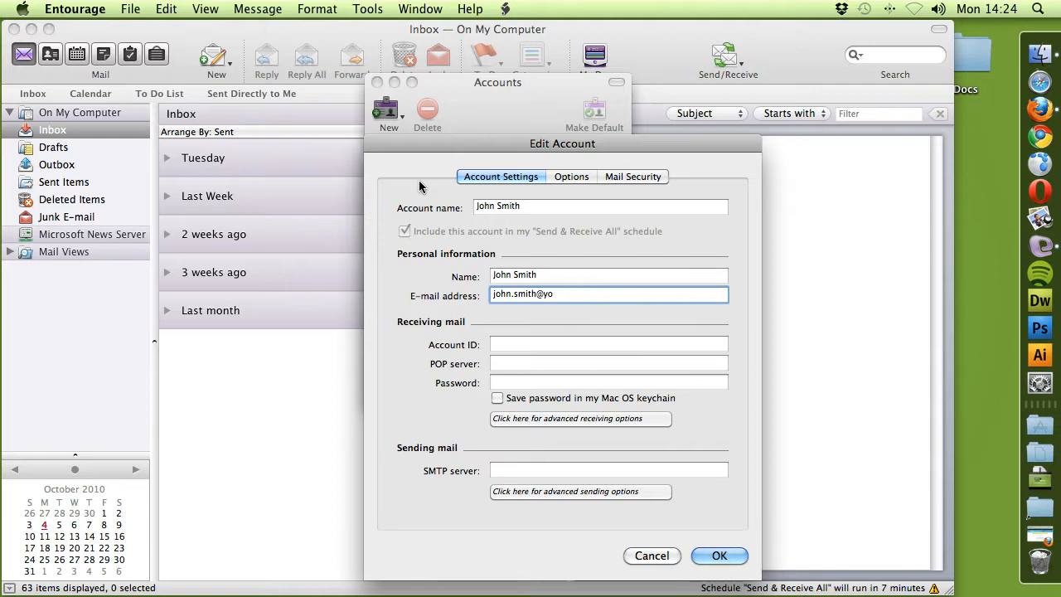
pyautogui.write('urdomain.com')
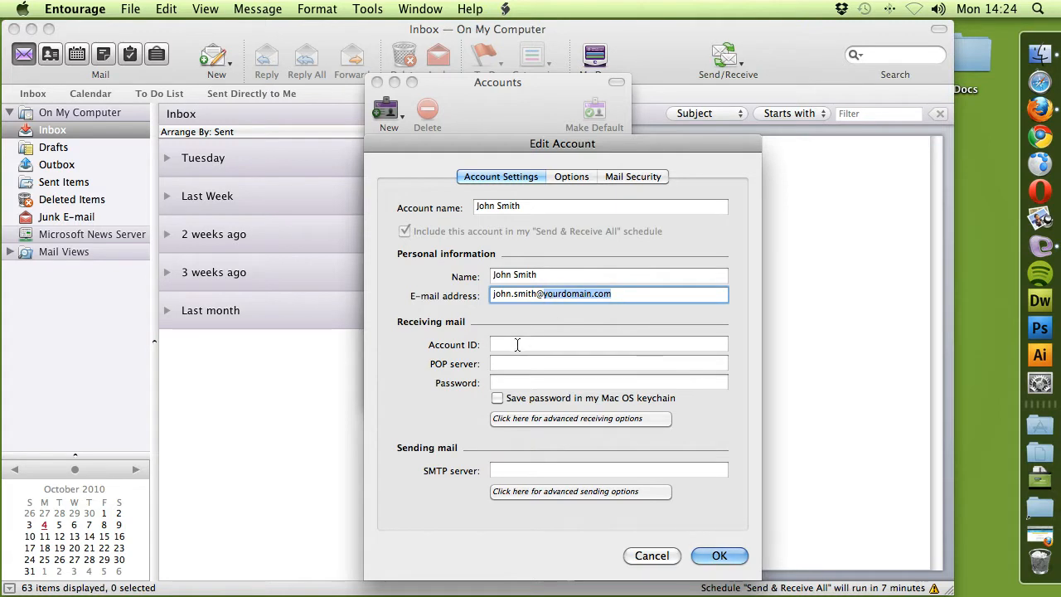
# Step: Set account ID john.smith, POP server mail.yourdomain.com and a keychain-saved password
pyautogui.click(609, 343)
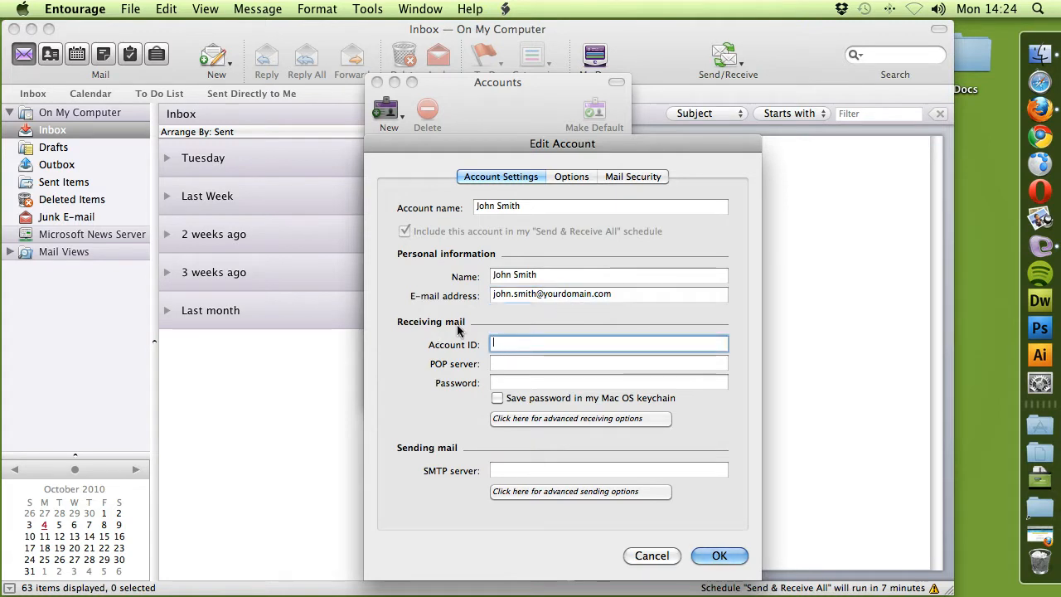
pyautogui.write('john.smith@yourdomain')
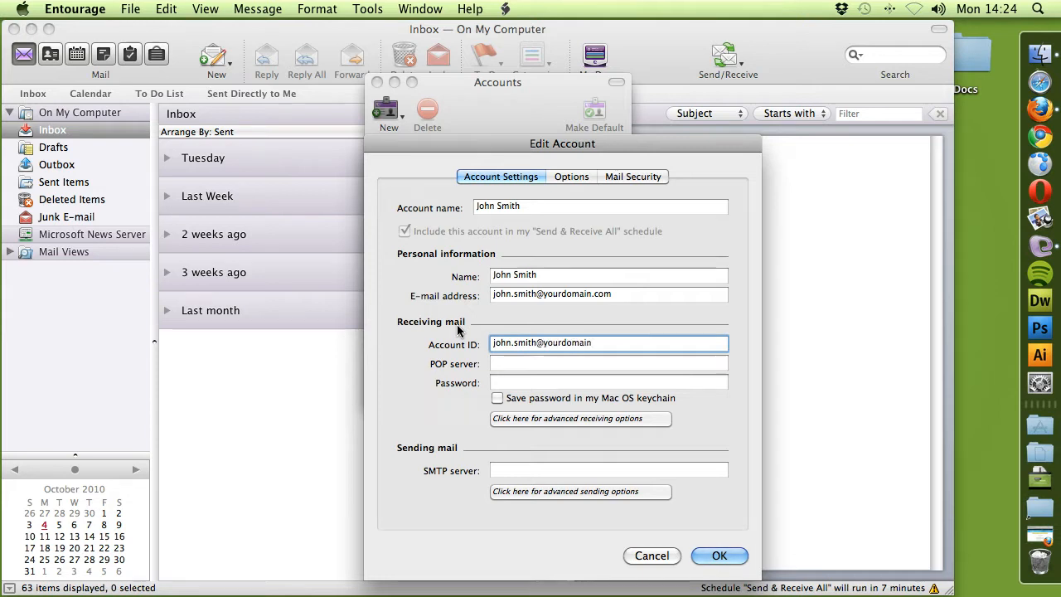
pyautogui.click(609, 363)
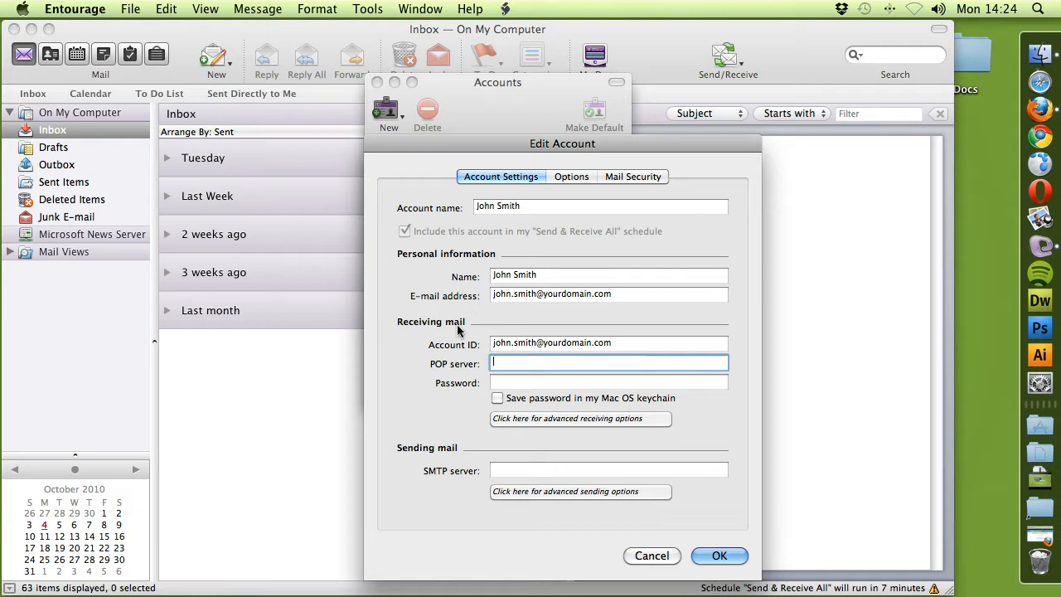
pyautogui.write('mail')
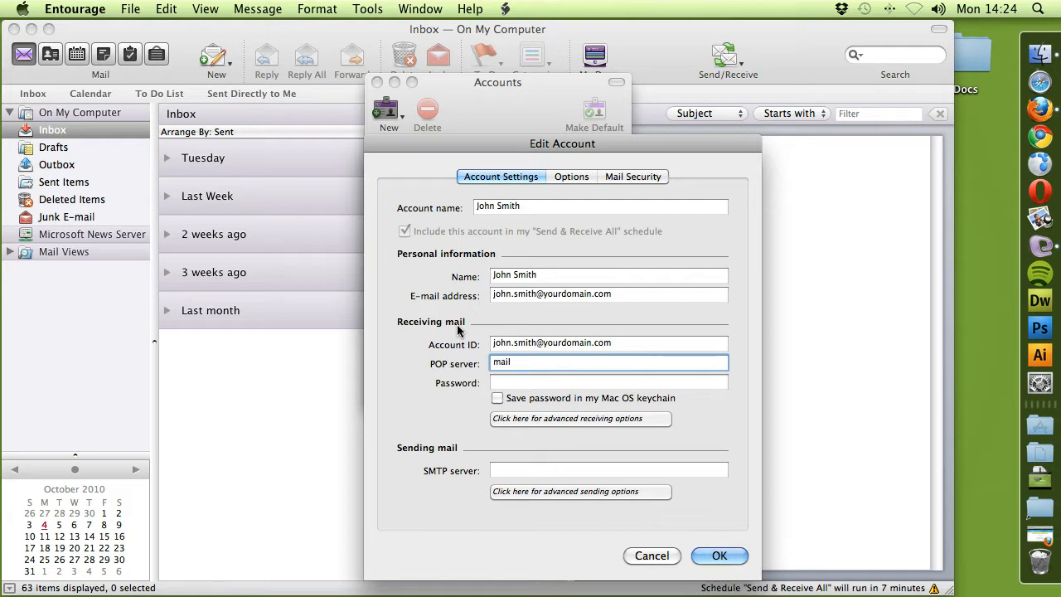
pyautogui.write('.yourdomain.com')
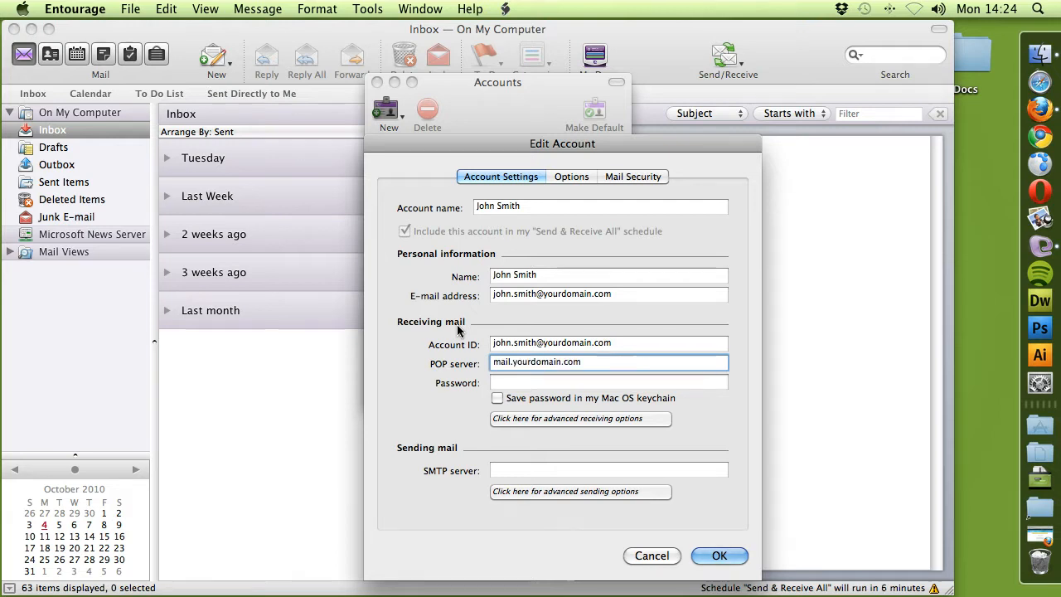
pyautogui.click(608, 381)
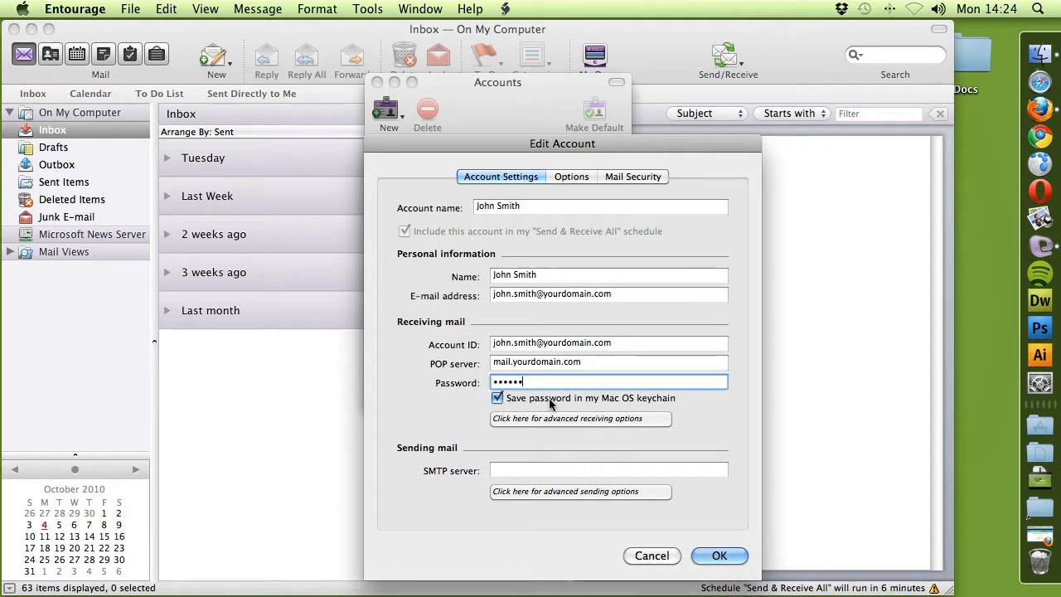
pyautogui.click(608, 471)
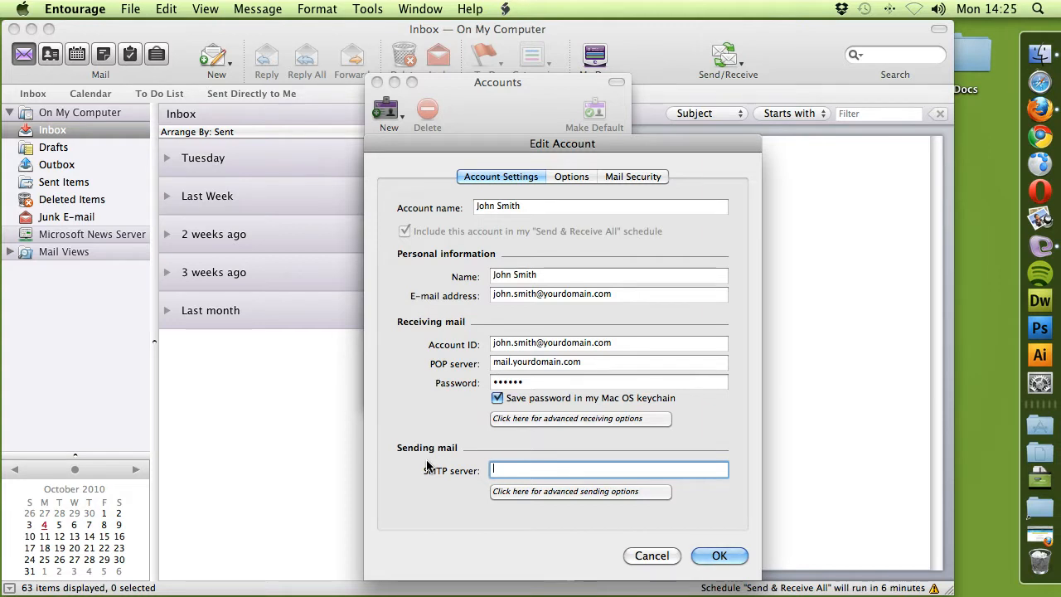
# Step: Set the SMTP server to smtpcorp.com and show the advanced sending options
pyautogui.write('smtpcor')
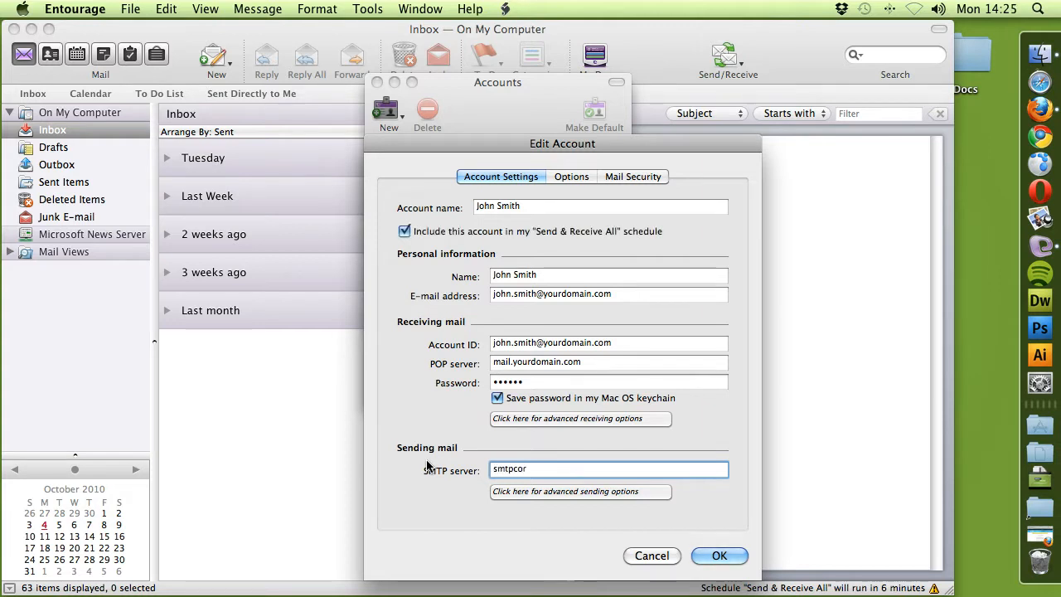
pyautogui.write('p.com')
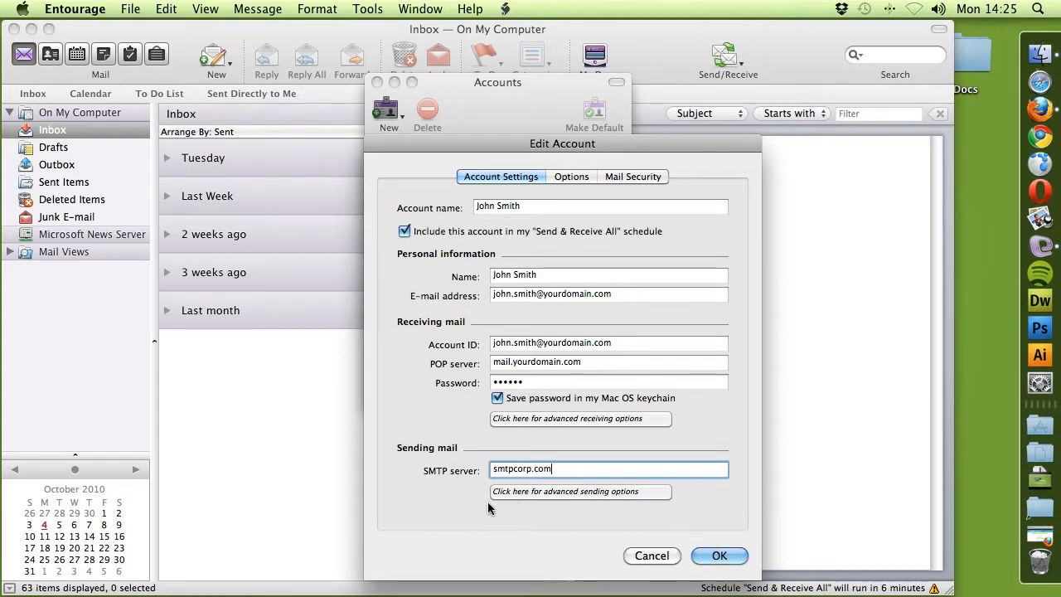
pyautogui.click(565, 490)
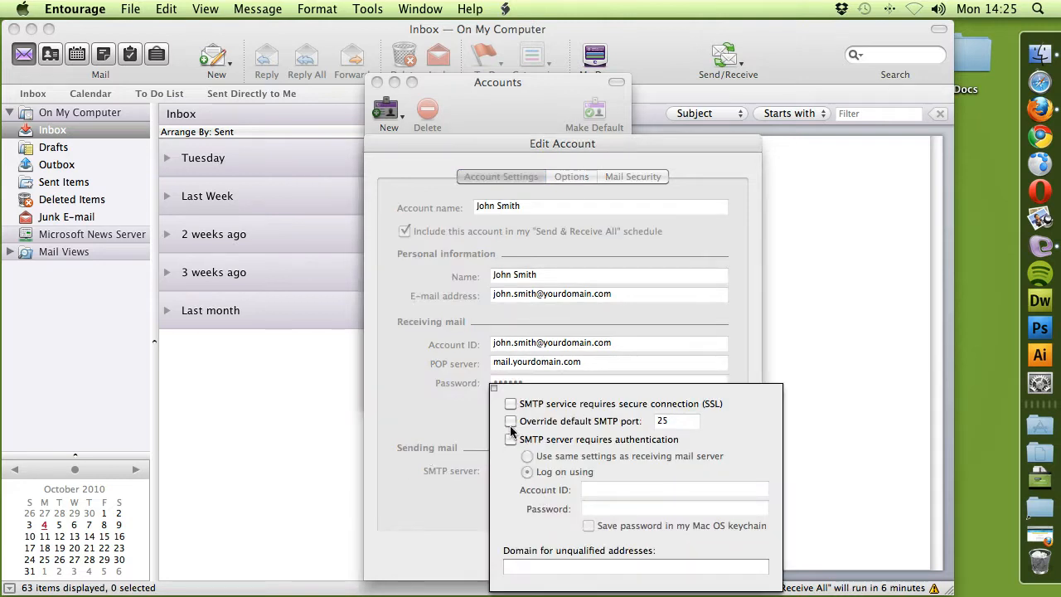
# Step: Override the SMTP port to 587 and require authentication, logging on as 'username'
pyautogui.click(510, 421)
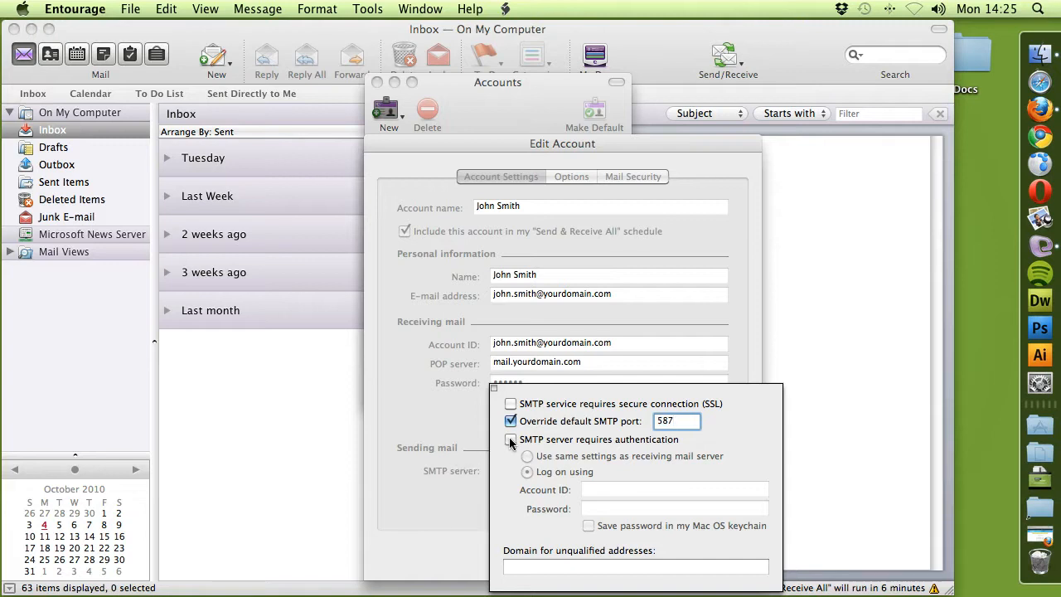
pyautogui.click(510, 439)
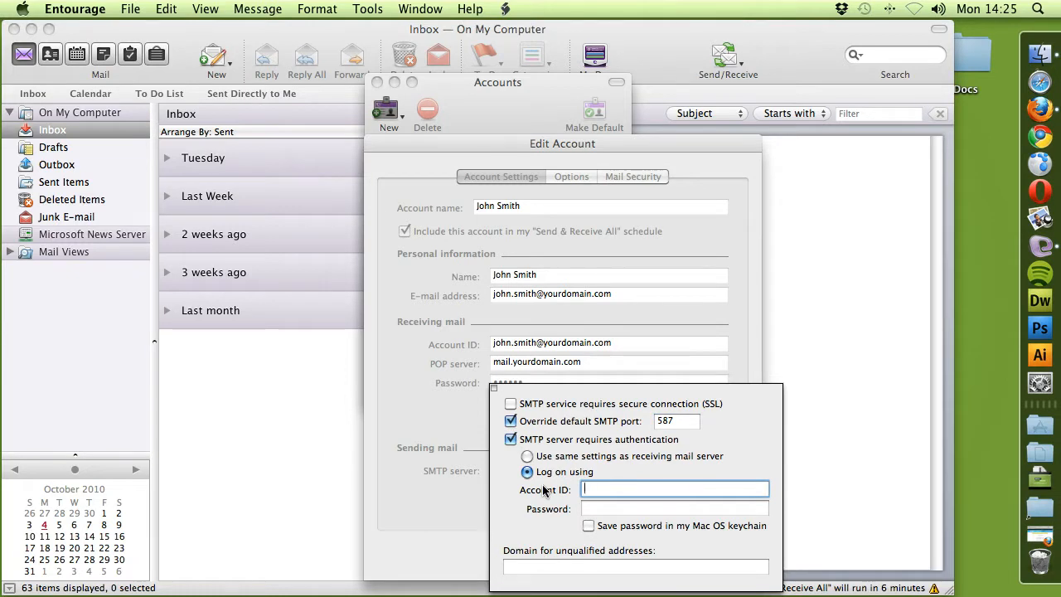
pyautogui.write('username')
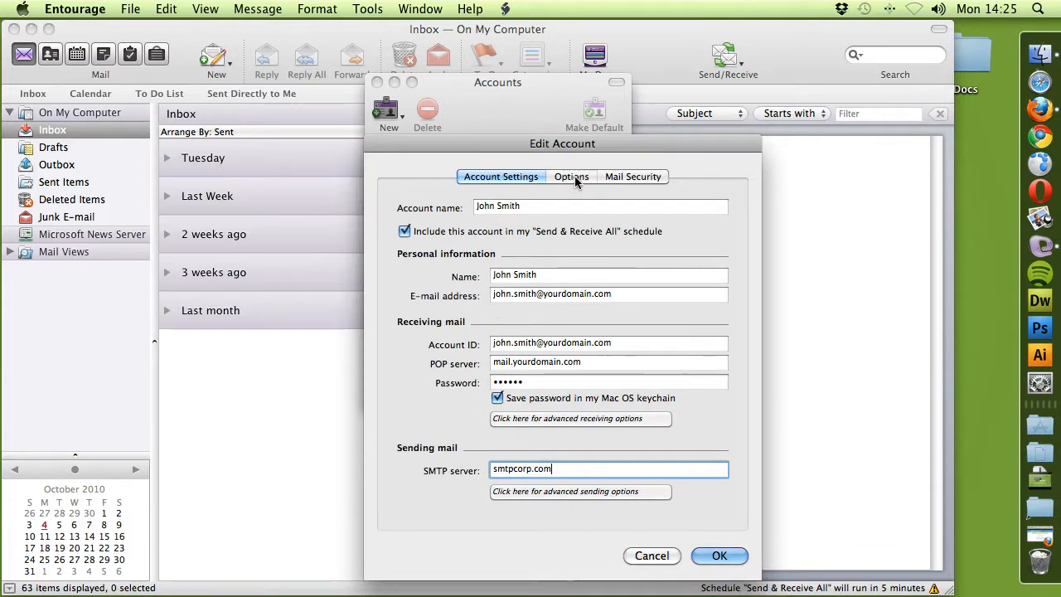
# Step: Leave message copies on the server, deleting after 10 days or when removed locally
pyautogui.click(570, 175)
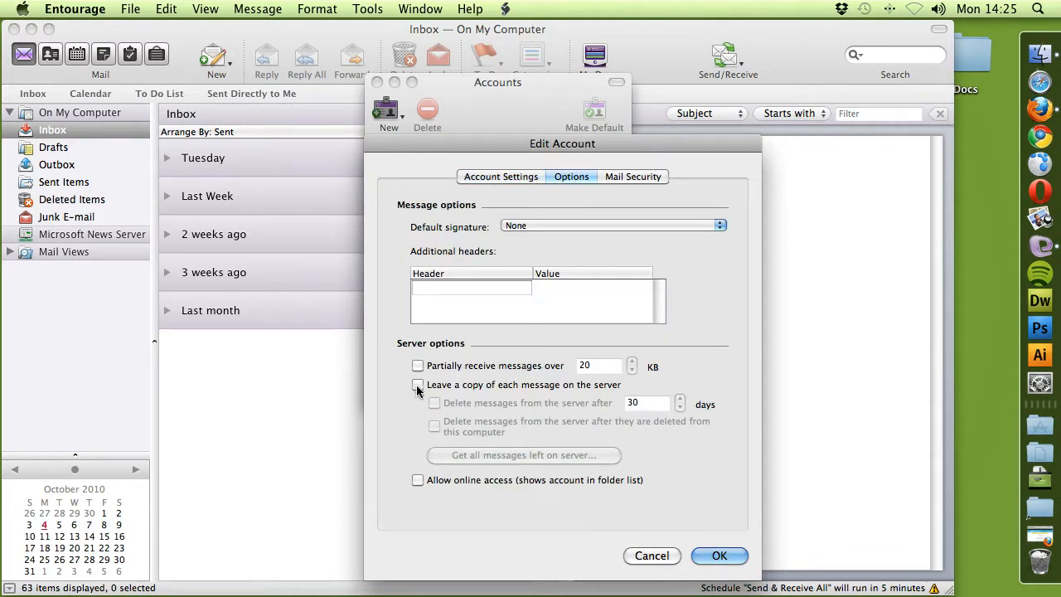
pyautogui.click(417, 385)
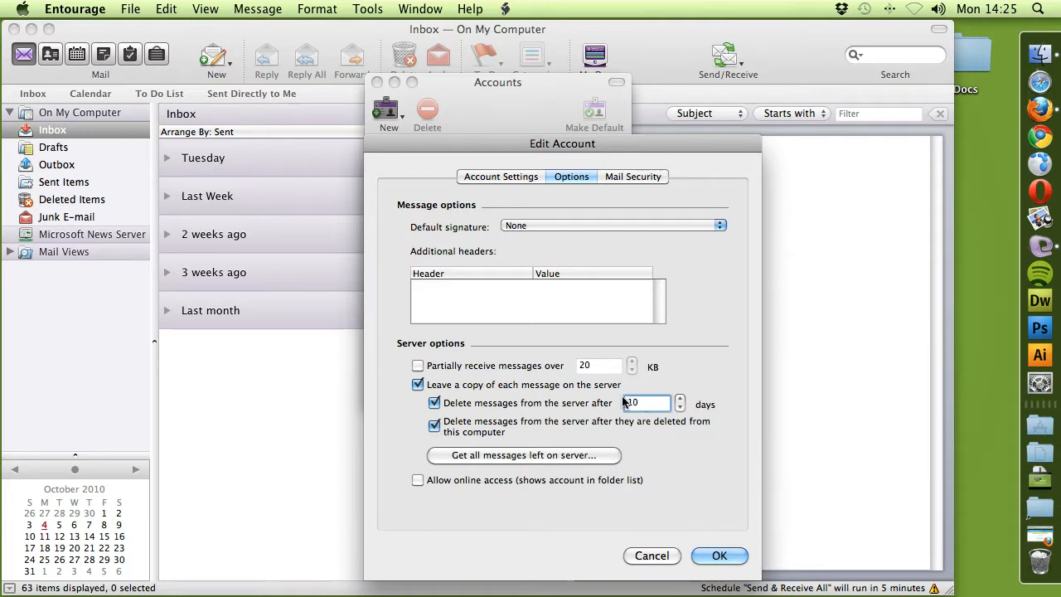
pyautogui.moveTo(404, 431)
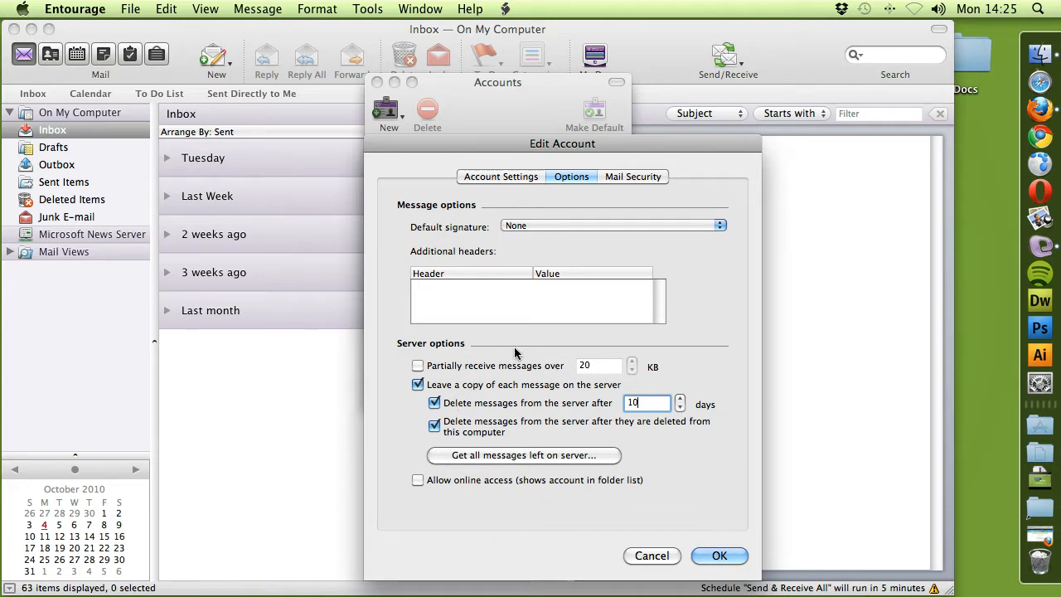
pyautogui.click(500, 176)
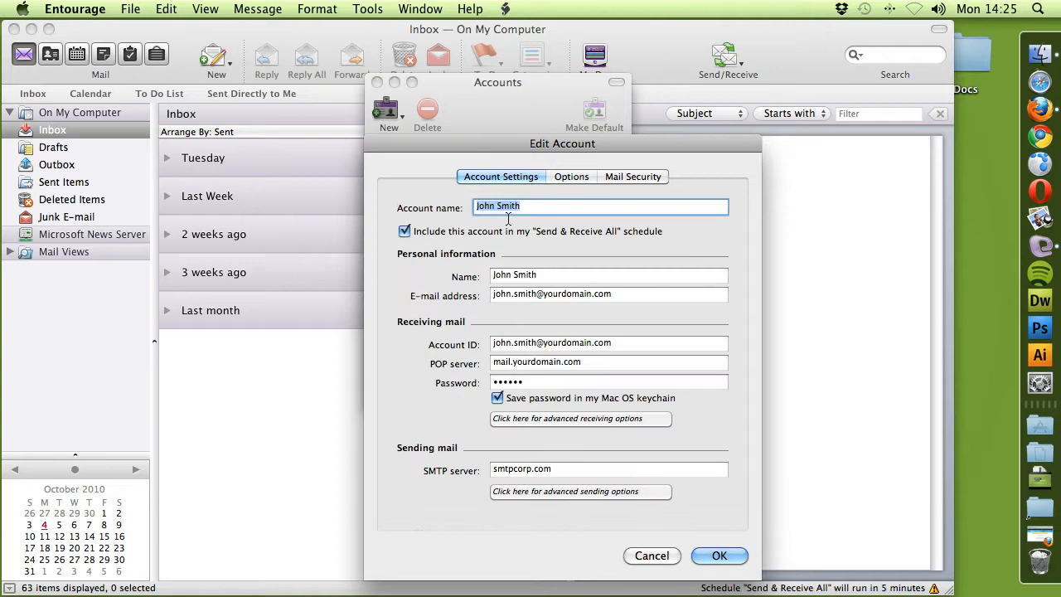
pyautogui.moveTo(522, 474)
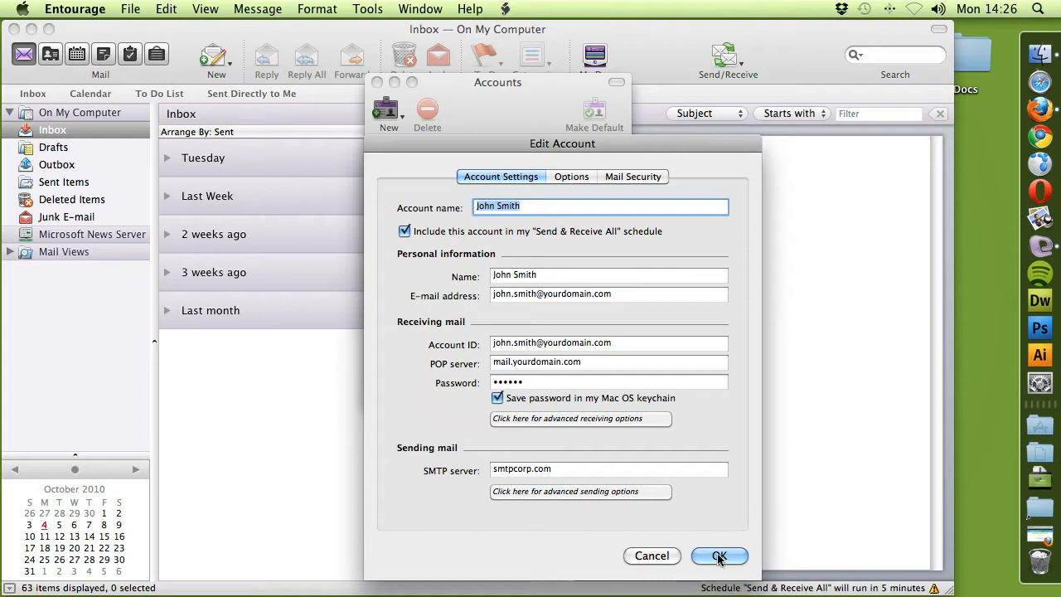
# Step: Save the John Smith account so it appears in the Accounts list
pyautogui.click(719, 555)
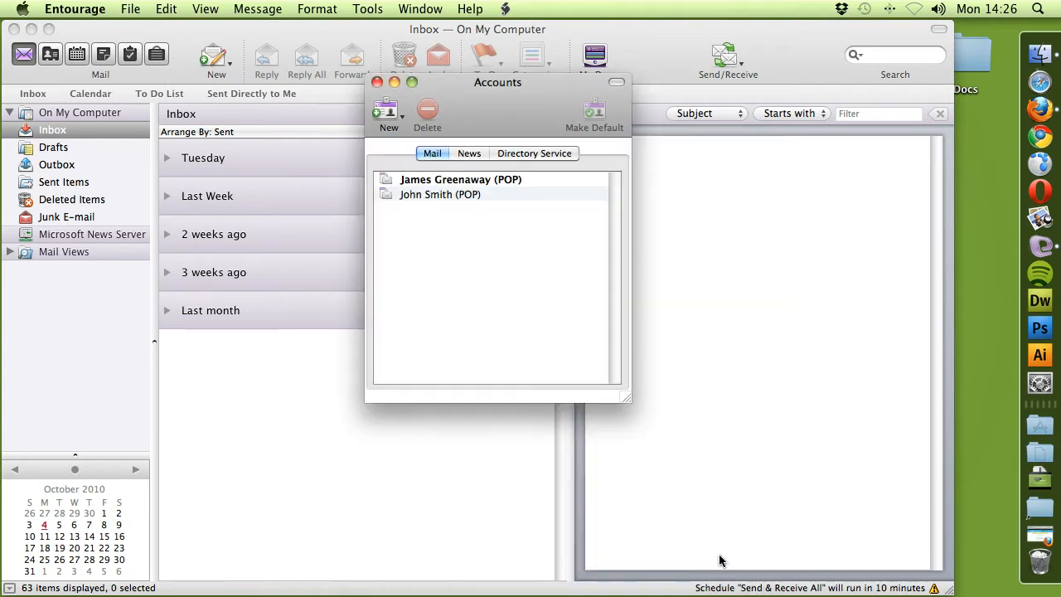
pyautogui.moveTo(396, 119)
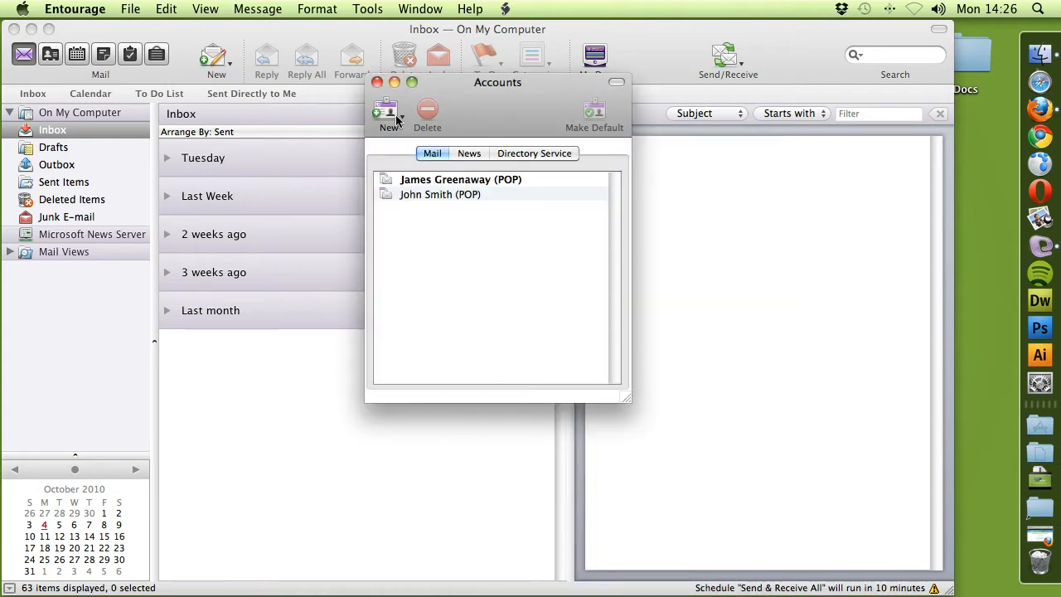
# Step: Close the Accounts window, returning to the Inbox
pyautogui.click(389, 112)
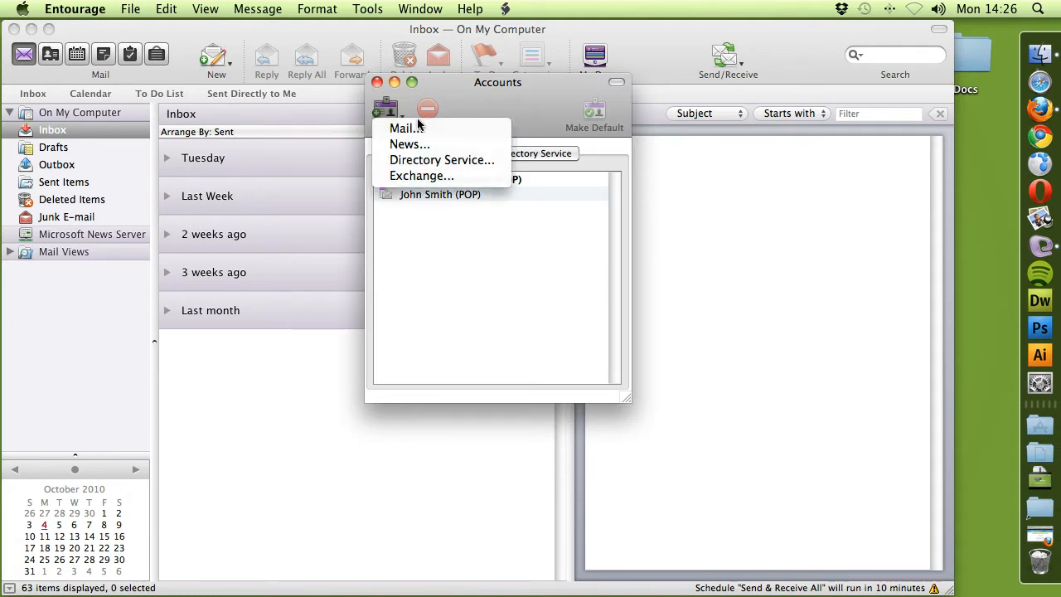
pyautogui.click(378, 83)
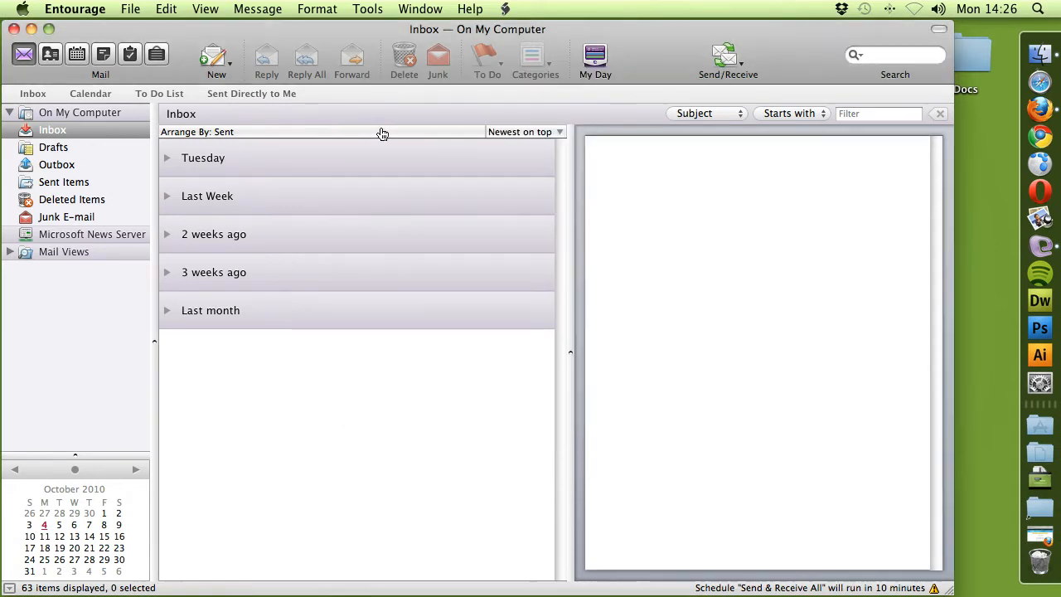
pyautogui.moveTo(423, 474)
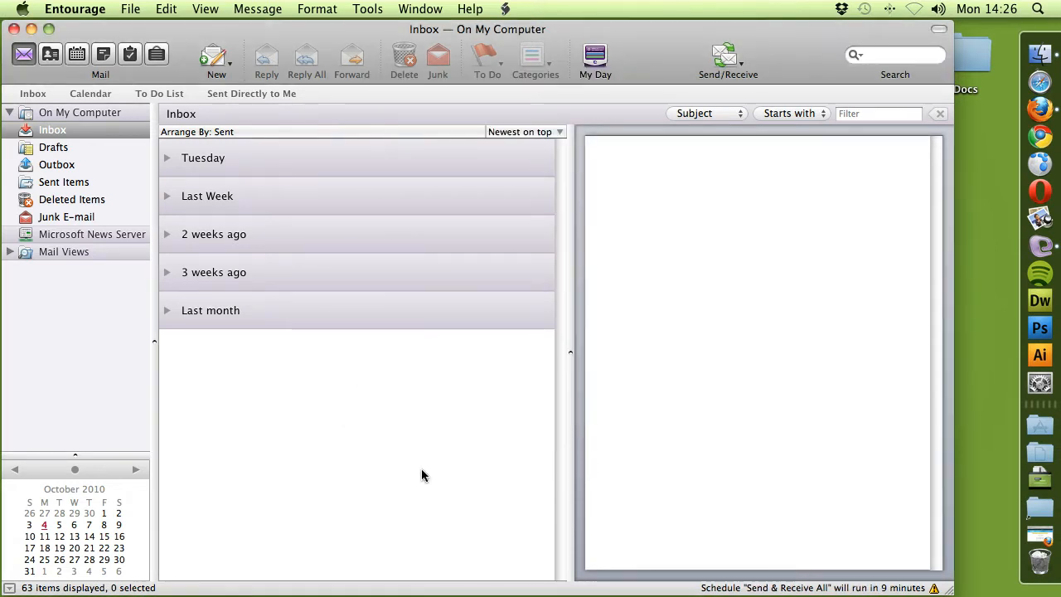